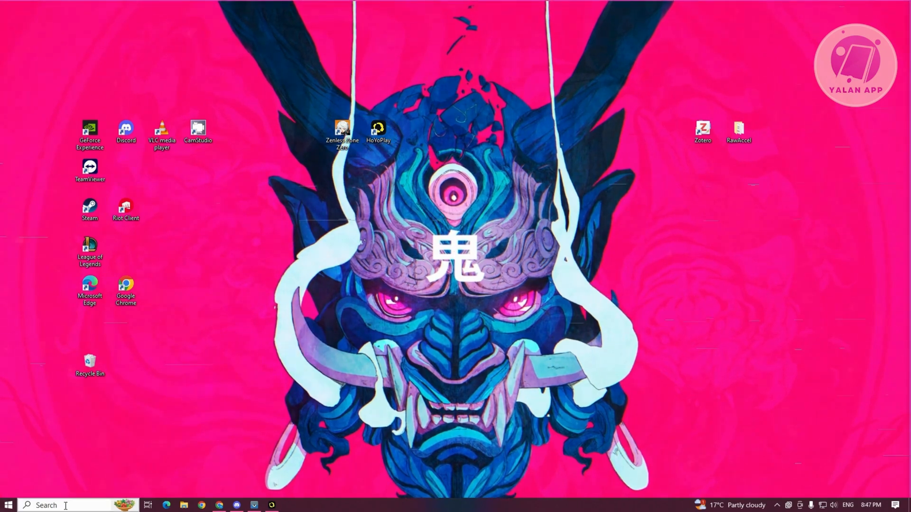
Search for 'rege' from the taskbar to launch Registry Editor
text(rege)
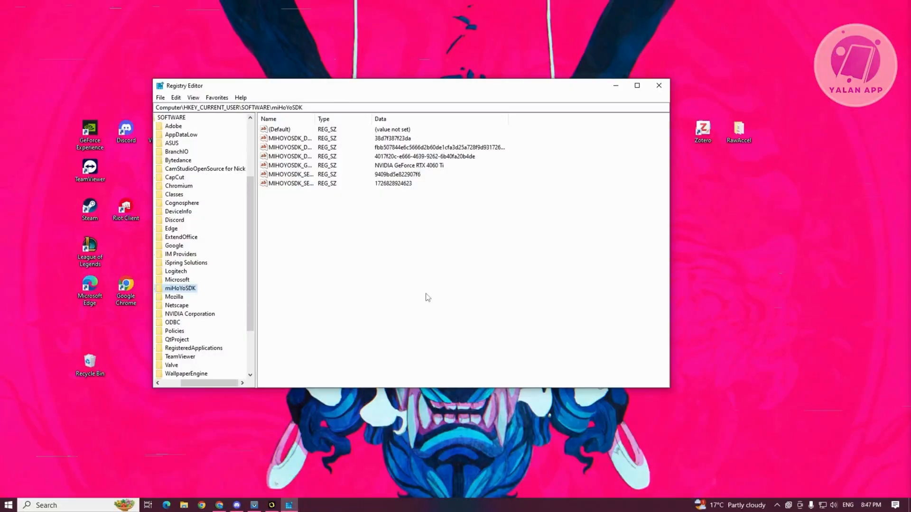
mouse_move(126, 250)
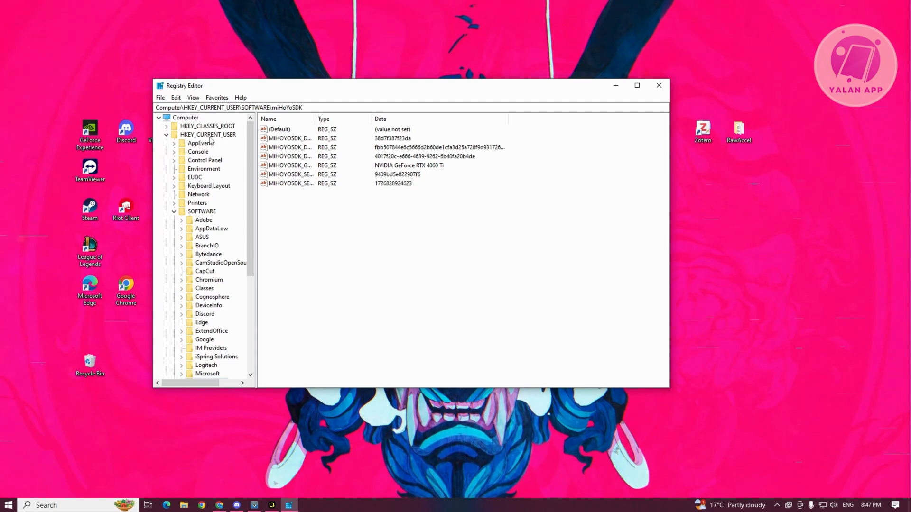
mouse_move(183, 217)
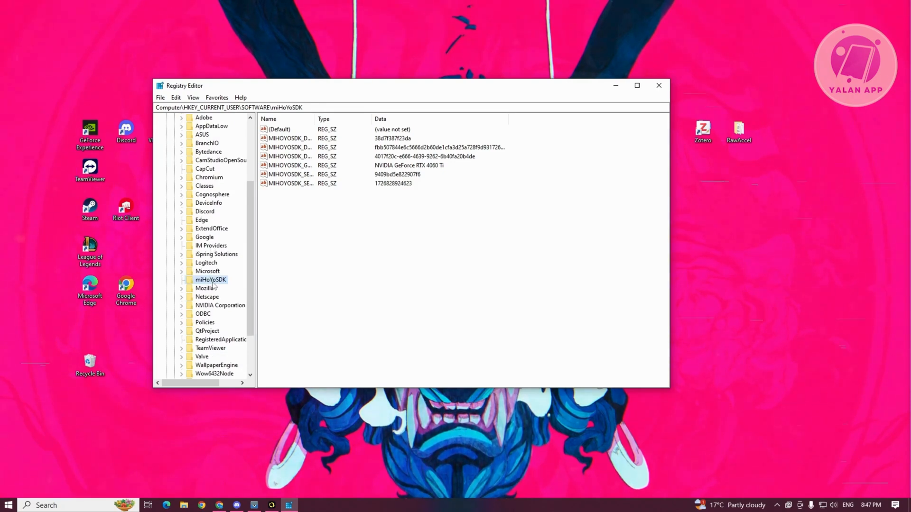
mouse_move(219, 285)
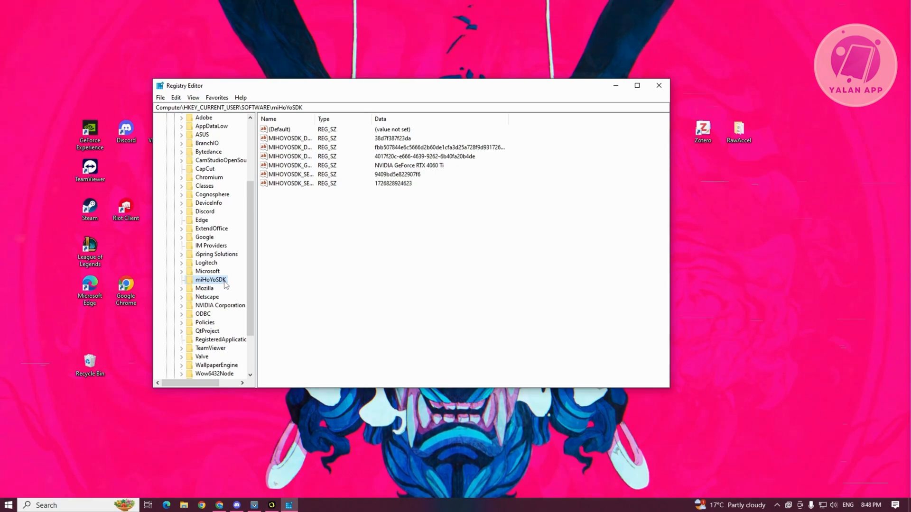
Delete the miHoYoSDK key under HKEY_CURRENT_USER\SOFTWARE, confirm it, and close Registry Editor
right_click(210, 279)
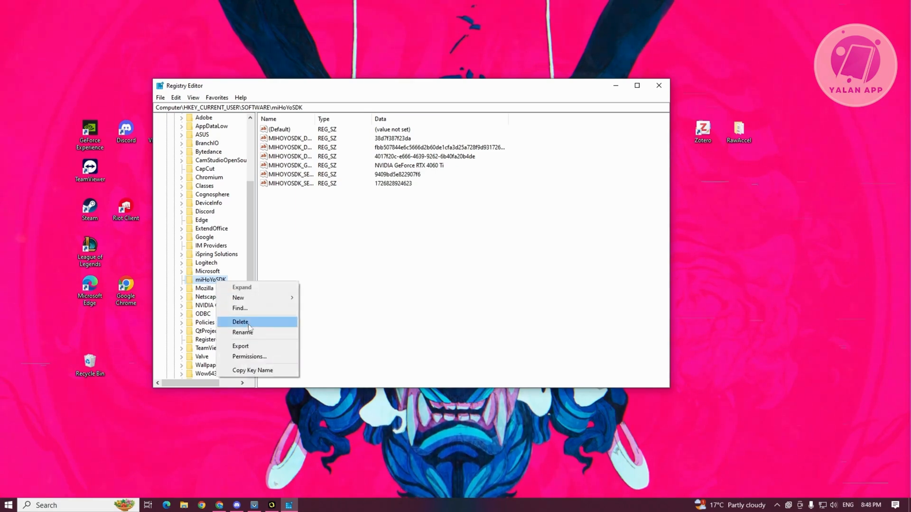
click(240, 322)
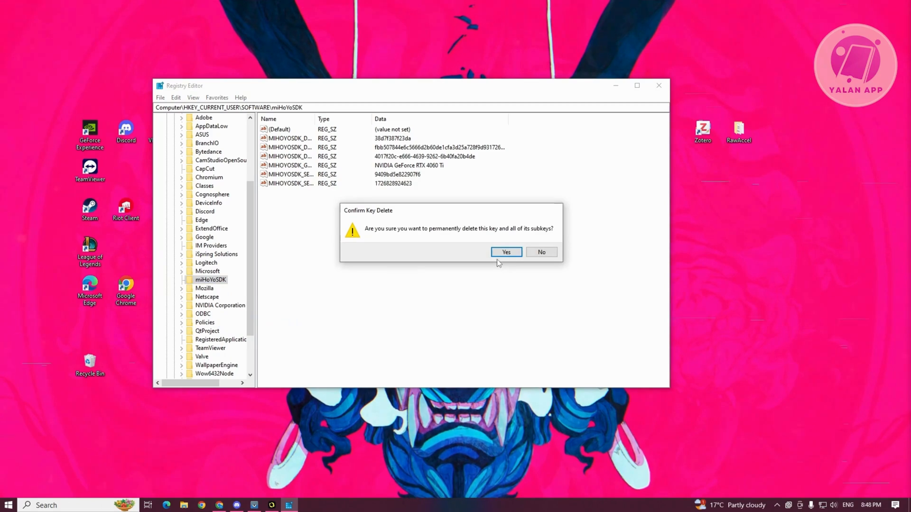
click(505, 252)
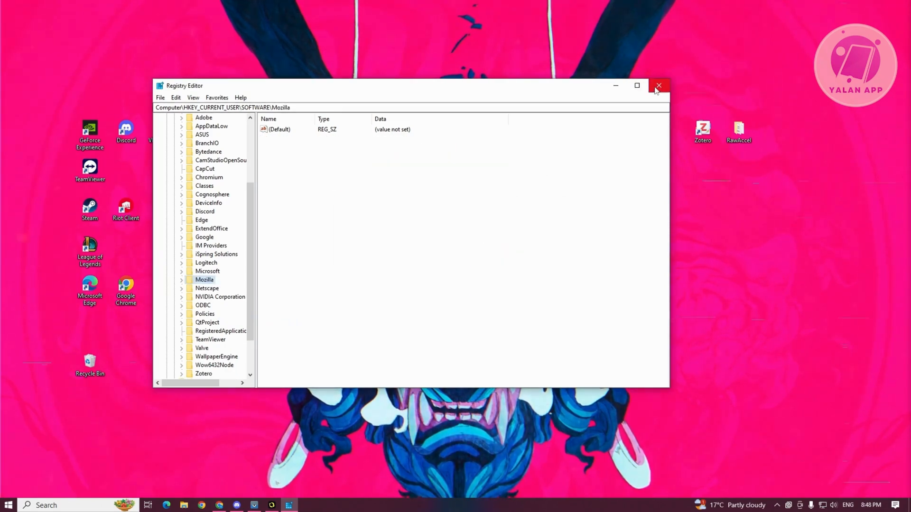
click(658, 85)
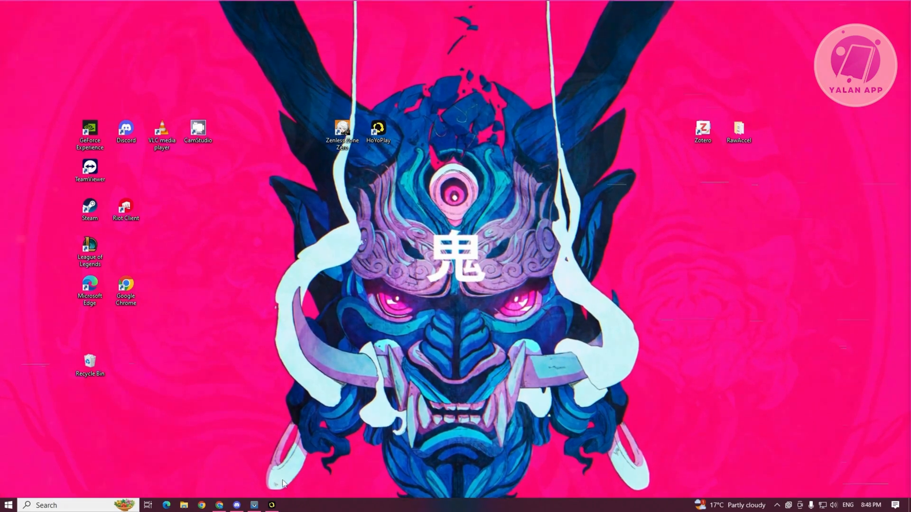